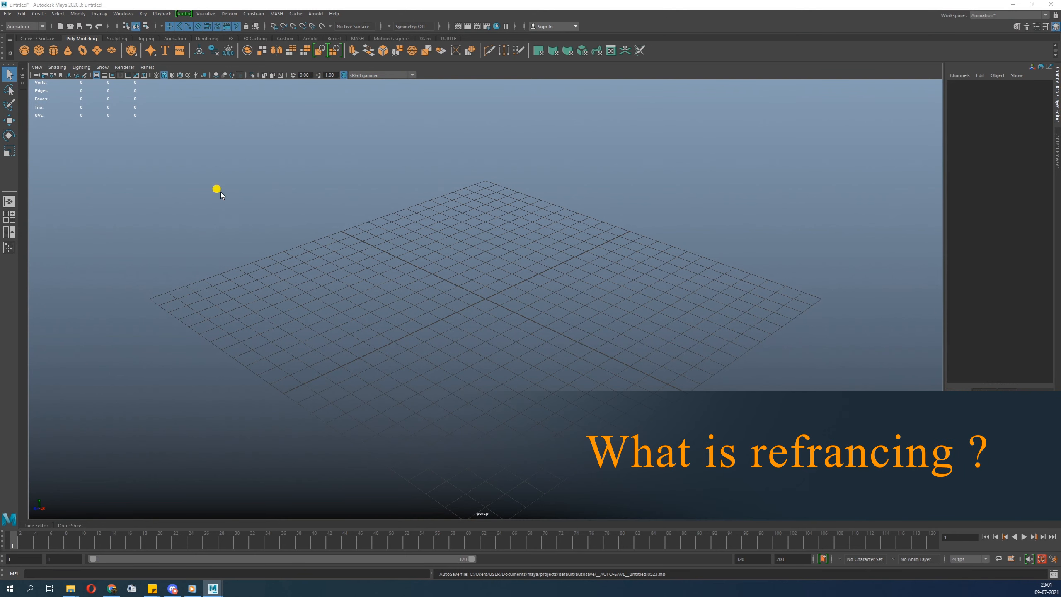
pyautogui.moveTo(58, 165)
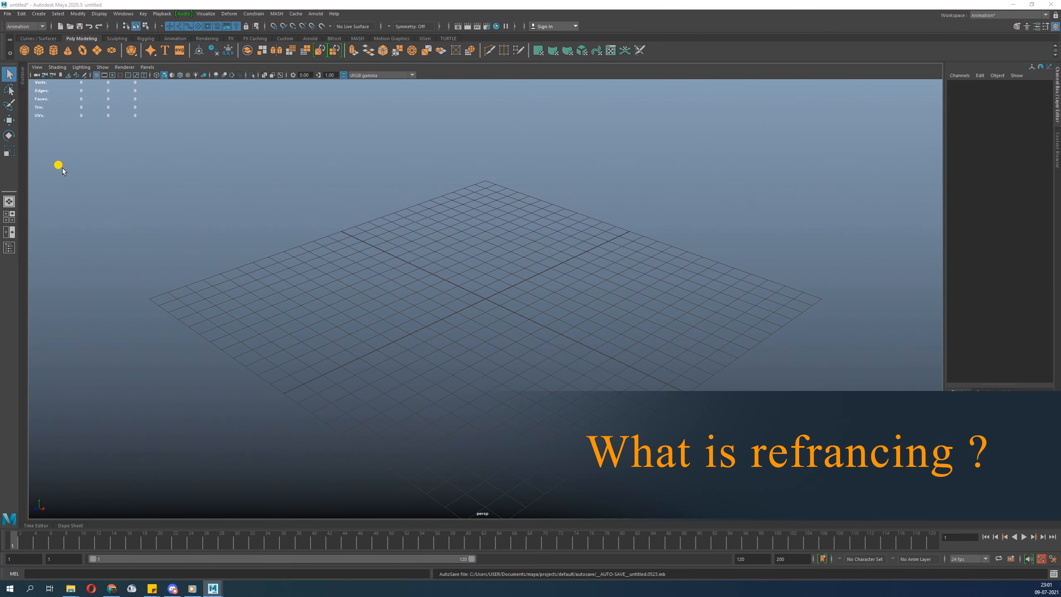
pyautogui.moveTo(66, 184)
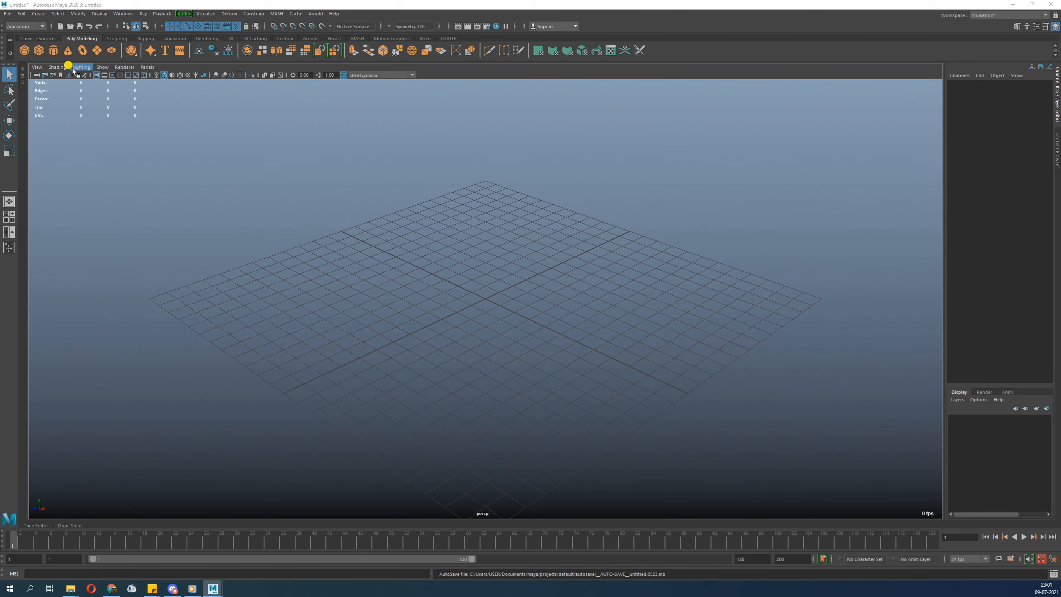
# Reference the flyingFox_rel_v1 rig, filtered as Maya Scenes, into the empty scene.
pyautogui.click(7, 13)
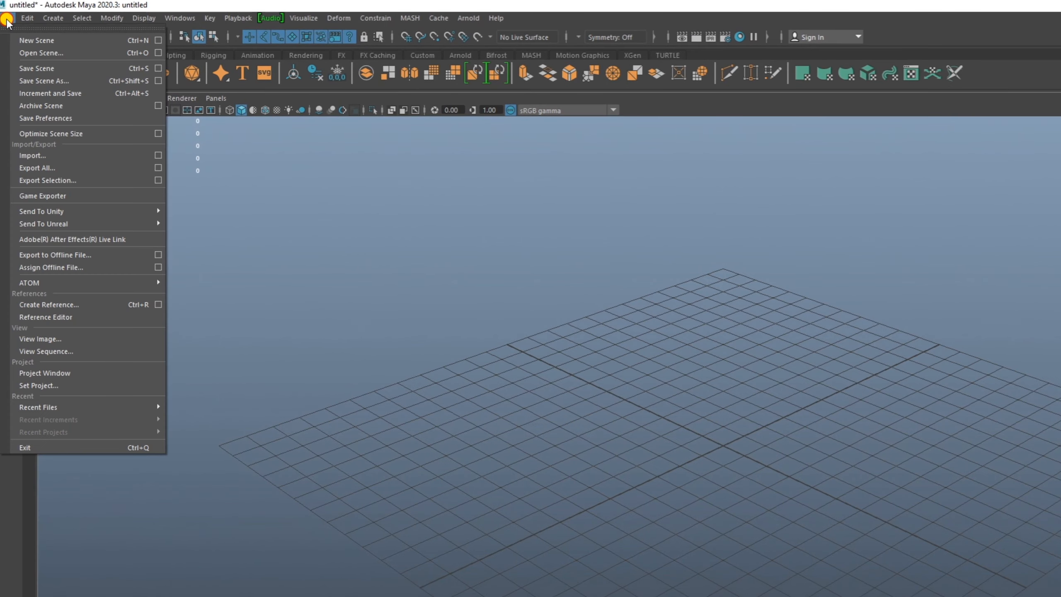
pyautogui.moveTo(92, 66)
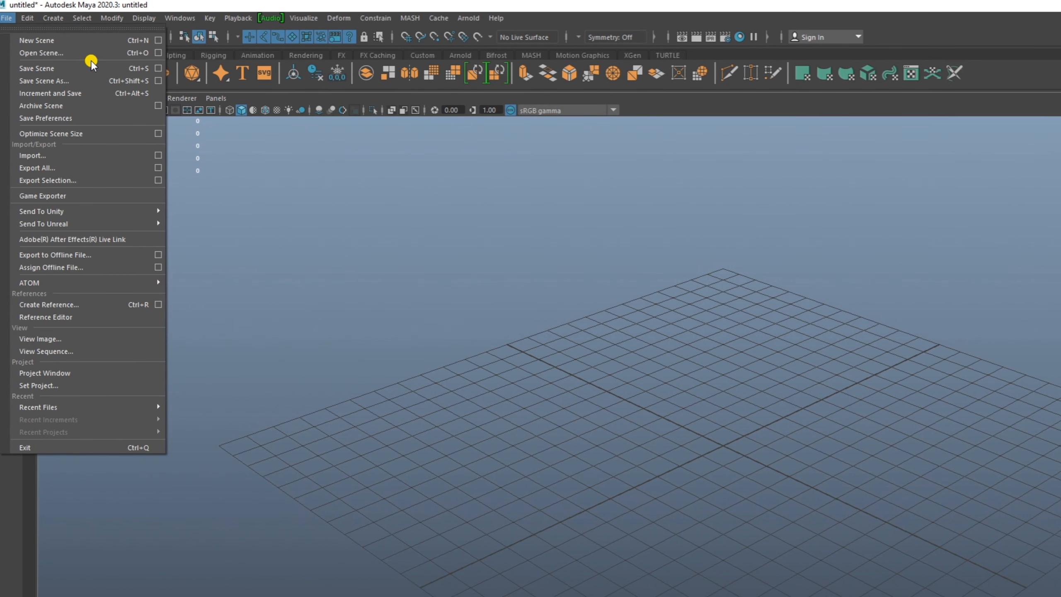
pyautogui.moveTo(45, 317)
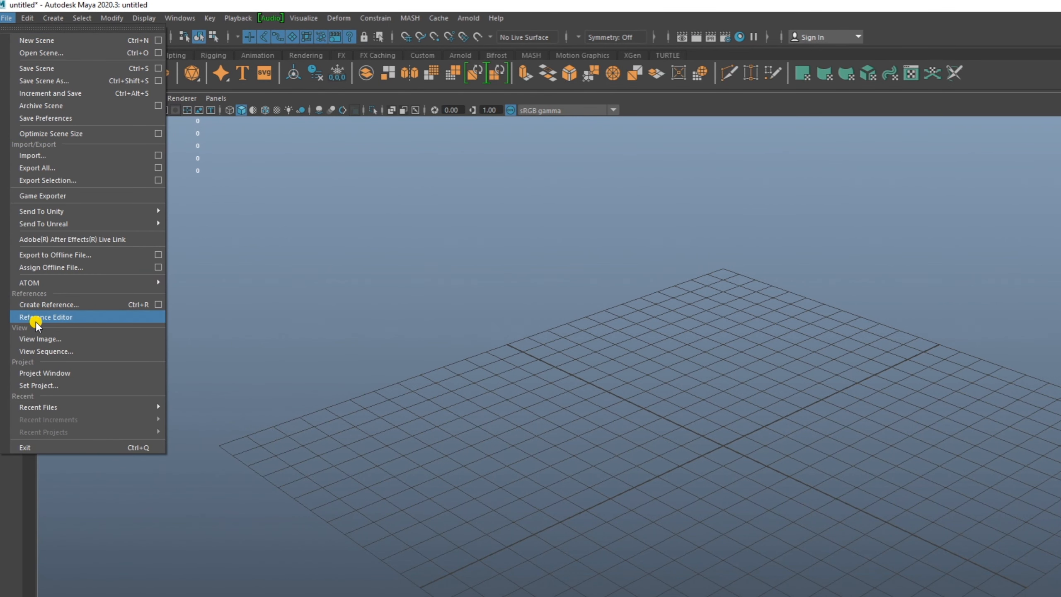
pyautogui.moveTo(47, 304)
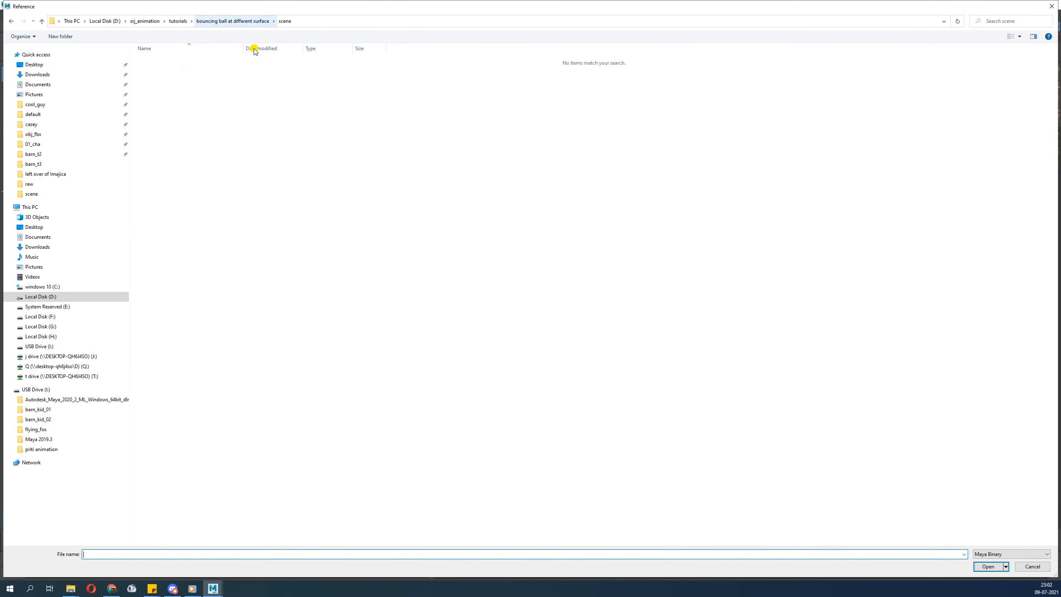
pyautogui.click(1007, 554)
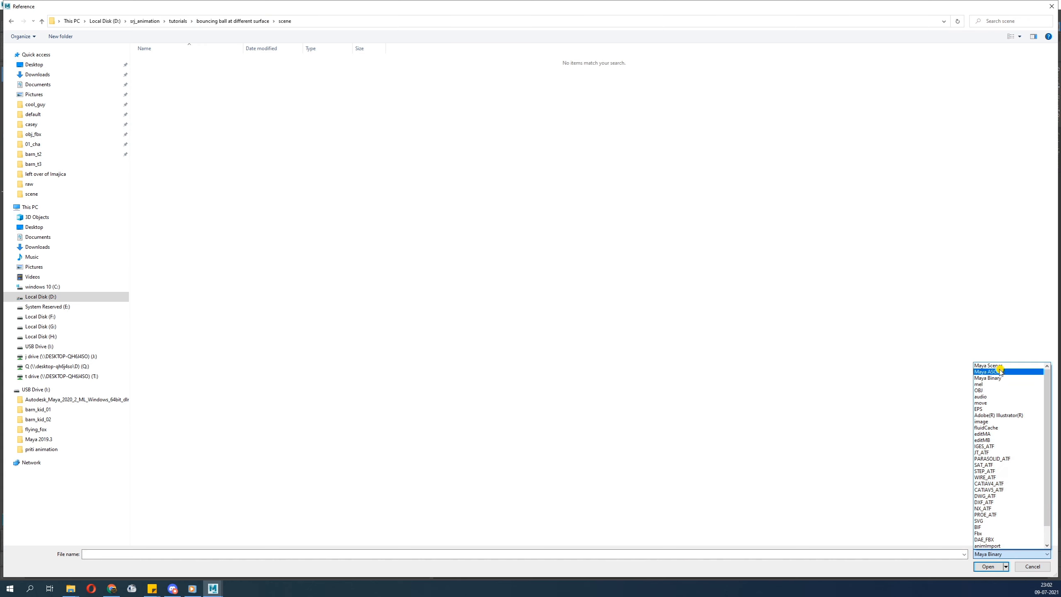
pyautogui.click(989, 366)
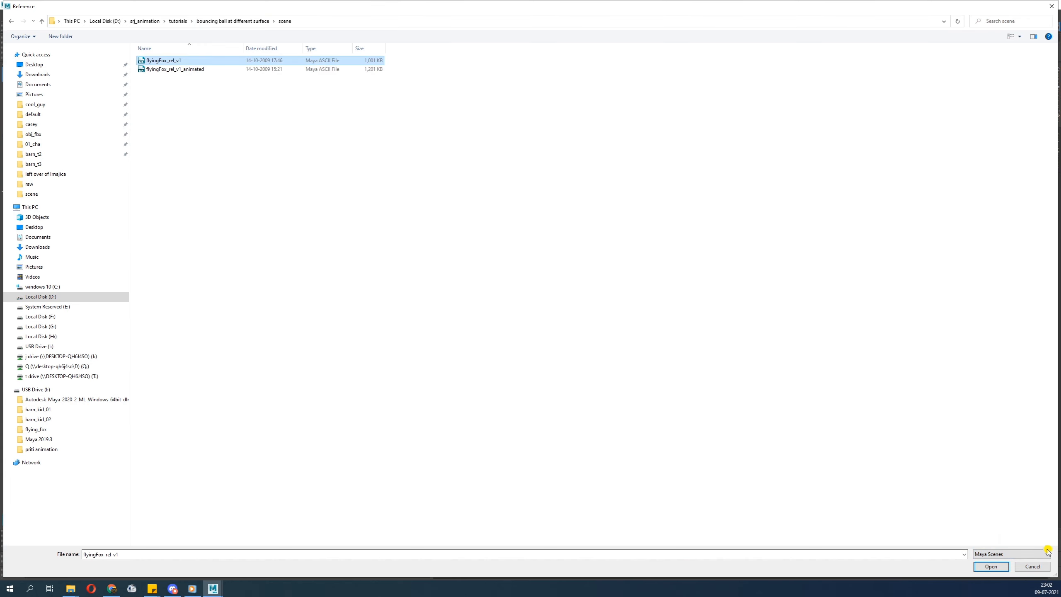
pyautogui.click(990, 566)
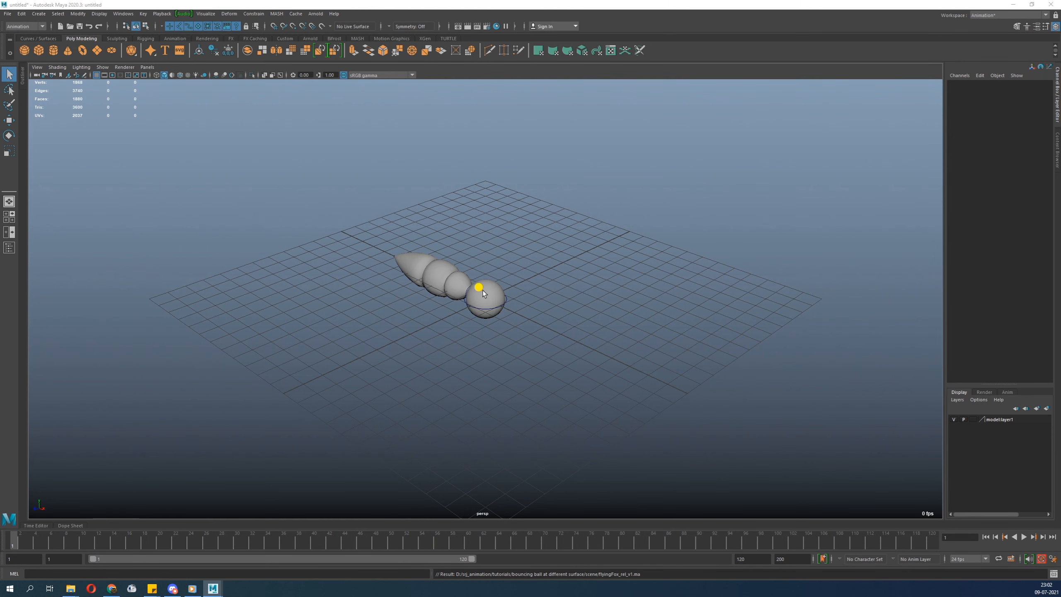
# Select a tail control of the referenced rig to check the reference.
pyautogui.click(483, 294)
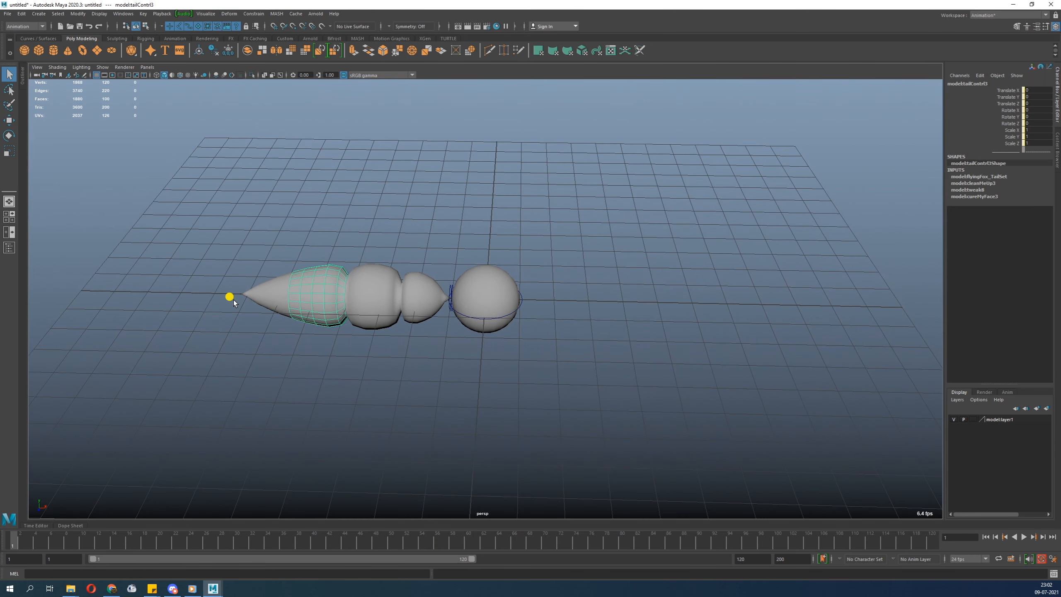
pyautogui.click(482, 287)
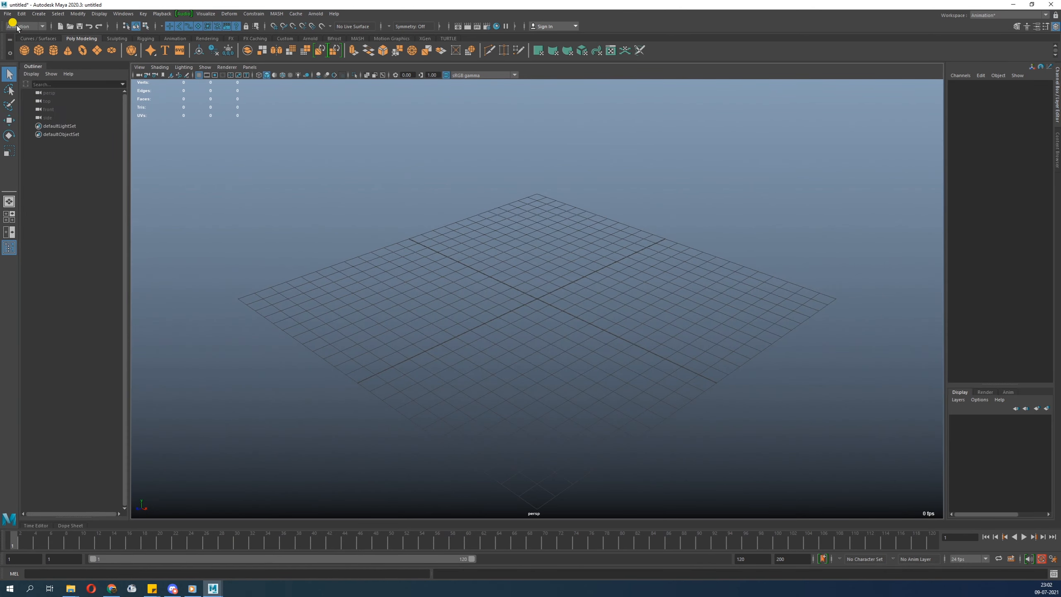
# Open flyingFox_rel_v1.ma directly in the second session and select a tail control there.
pyautogui.click(7, 13)
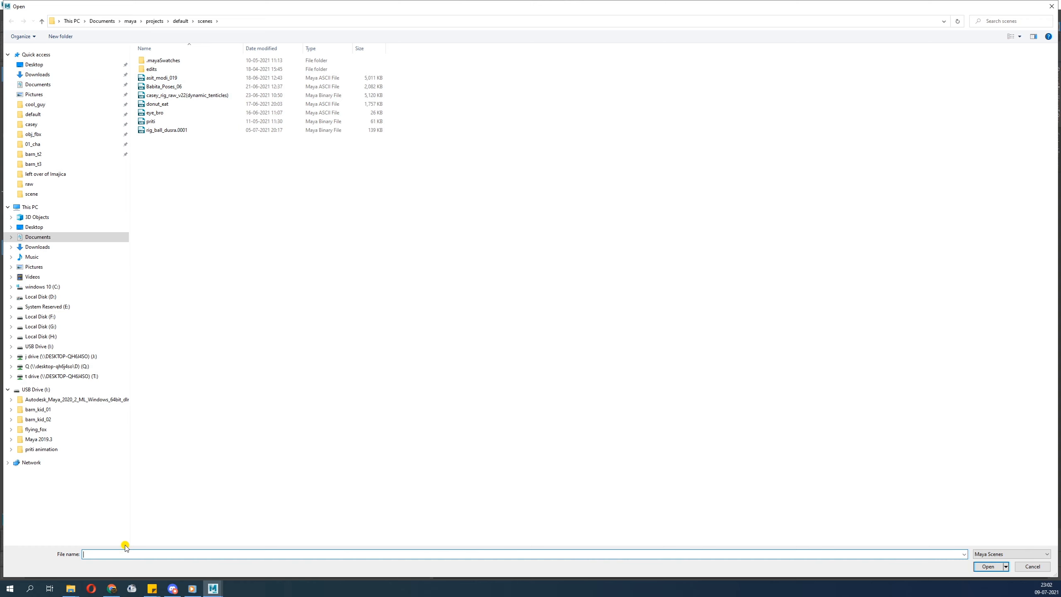
pyautogui.click(988, 566)
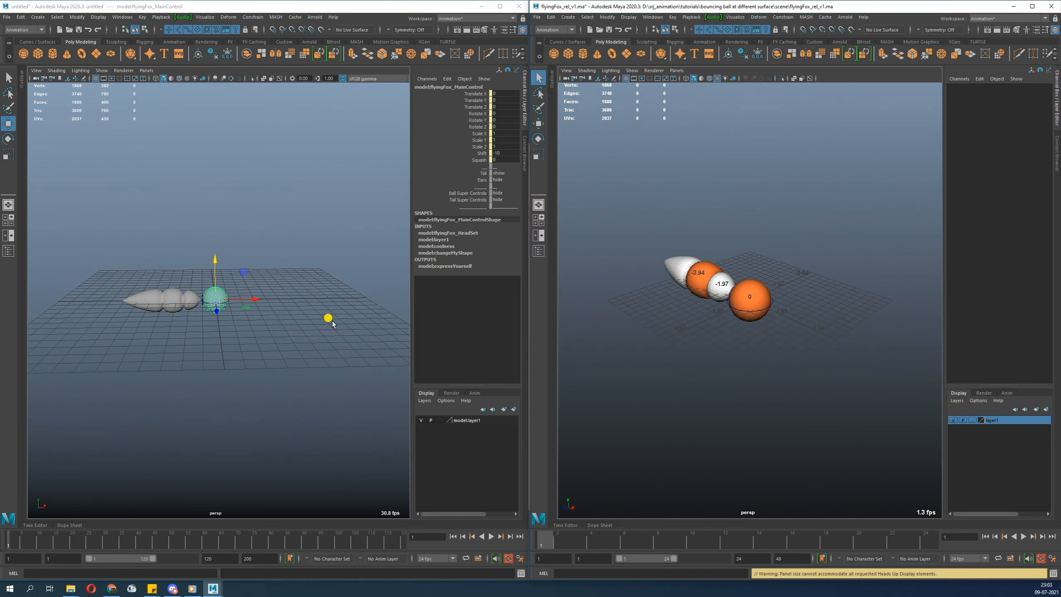
pyautogui.moveTo(228, 337)
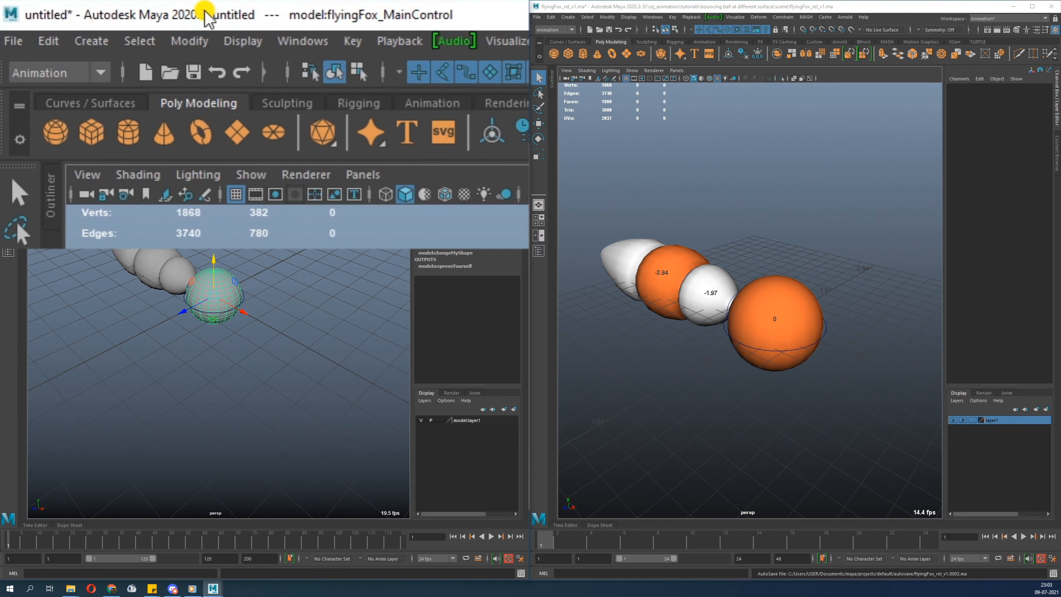
pyautogui.click(703, 12)
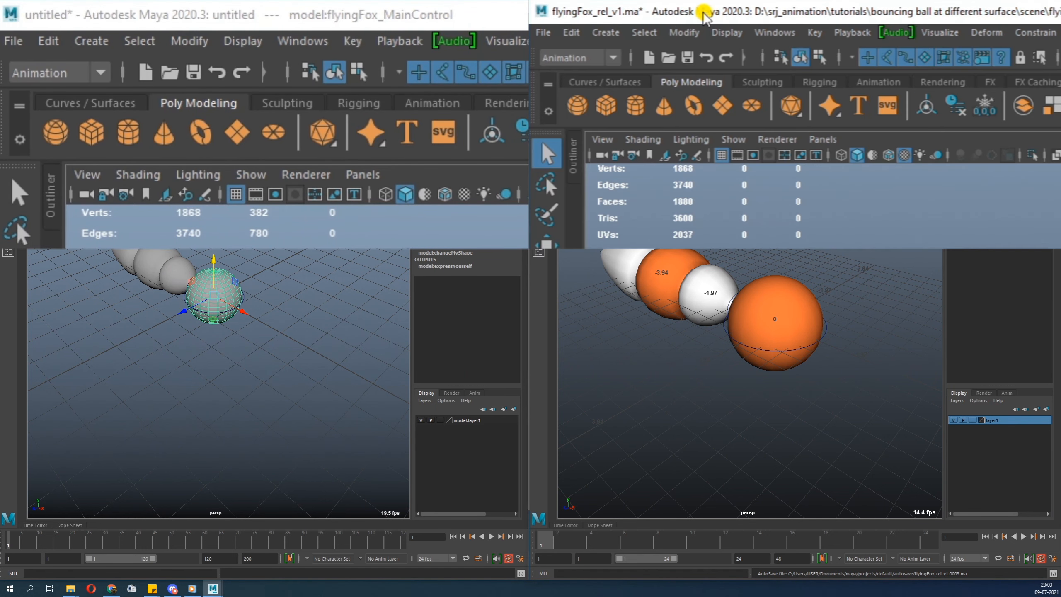
pyautogui.moveTo(781, 13)
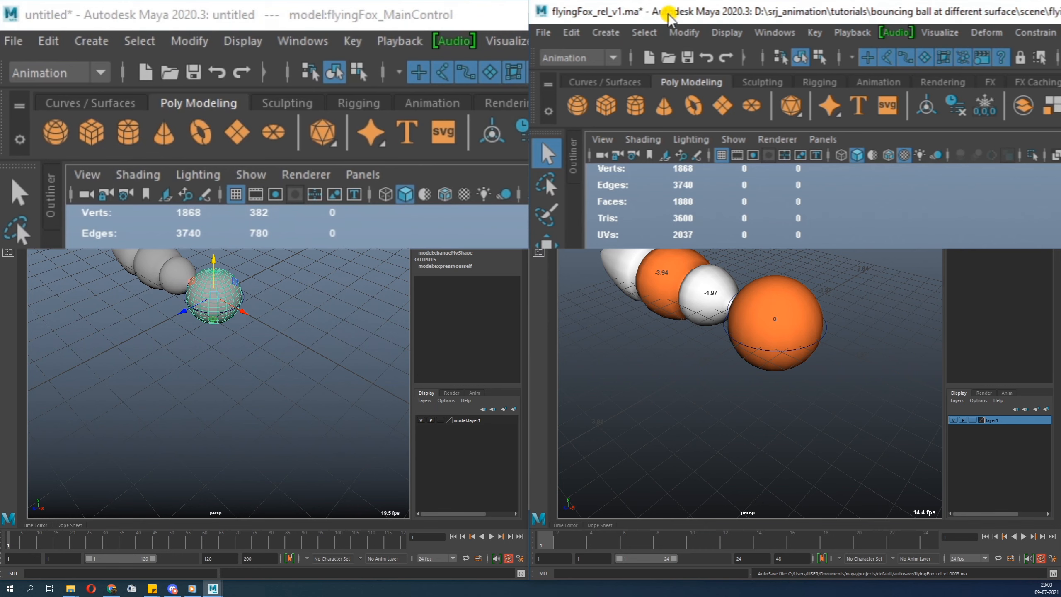
pyautogui.moveTo(852, 15)
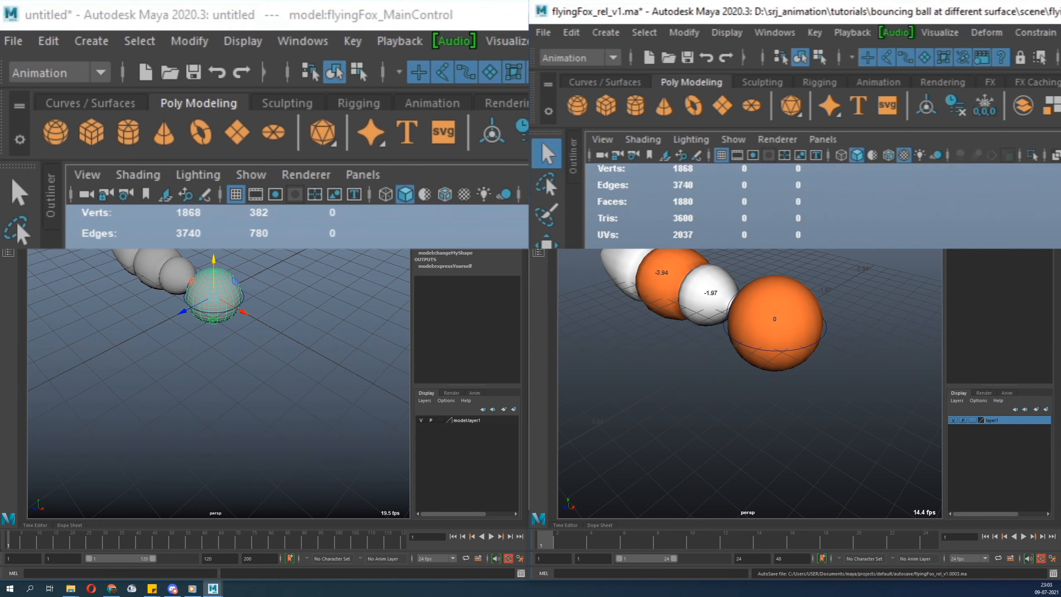
pyautogui.click(774, 318)
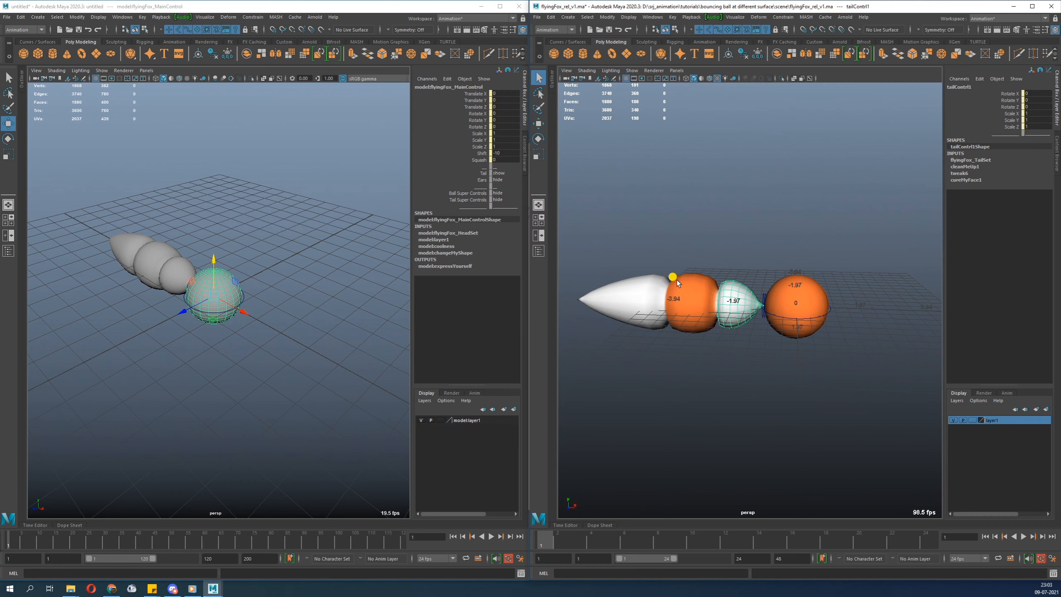
# Rotate the tail controls in both windows to curl the tails upward.
pyautogui.click(673, 276)
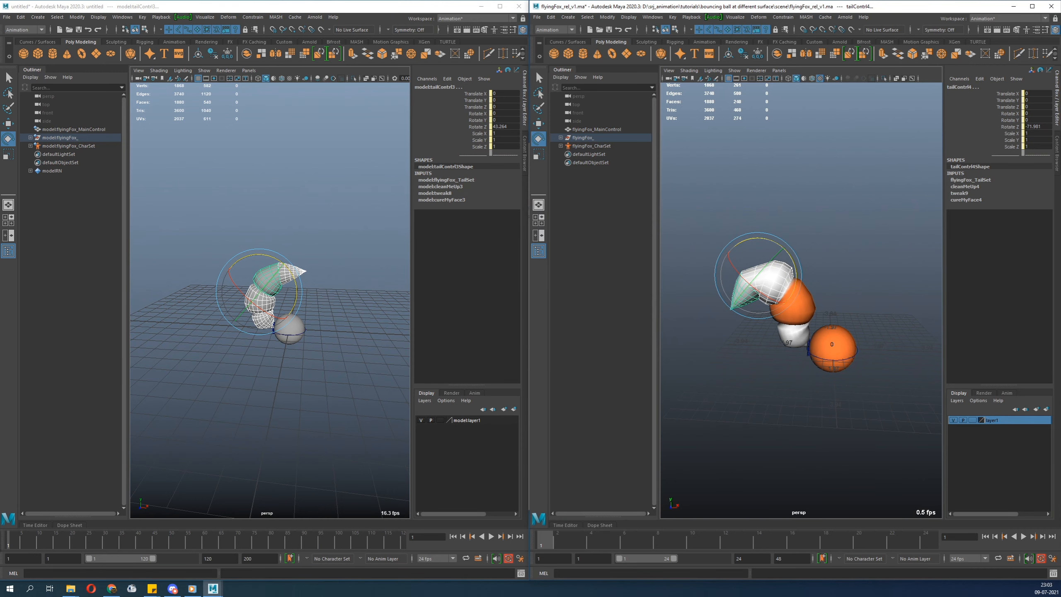
pyautogui.click(283, 305)
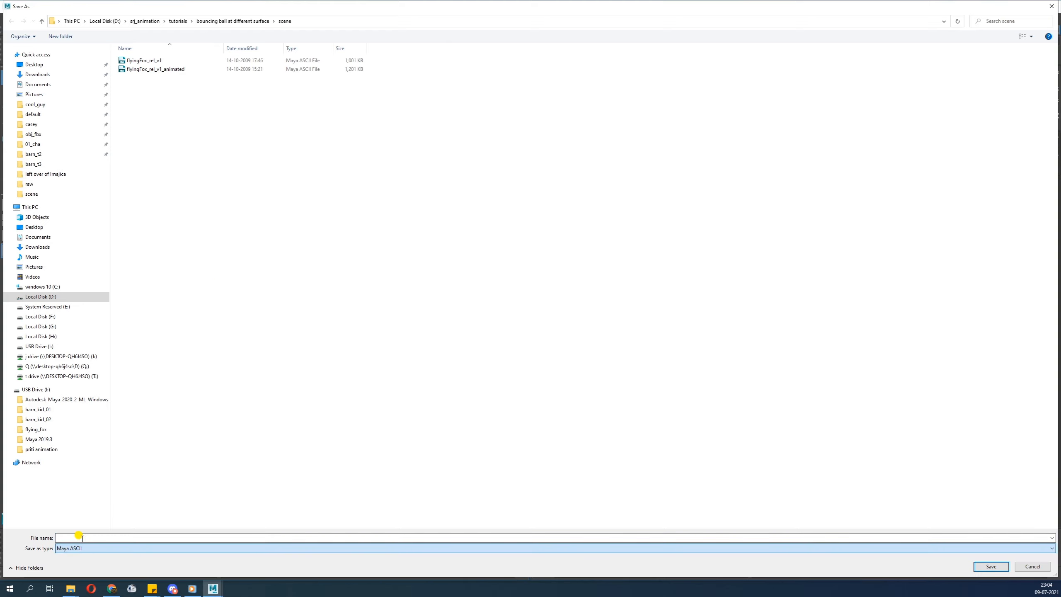
# Save the posed scene as Maya Binary file 'test' after dismissing the file-type warning.
pyautogui.write('te')
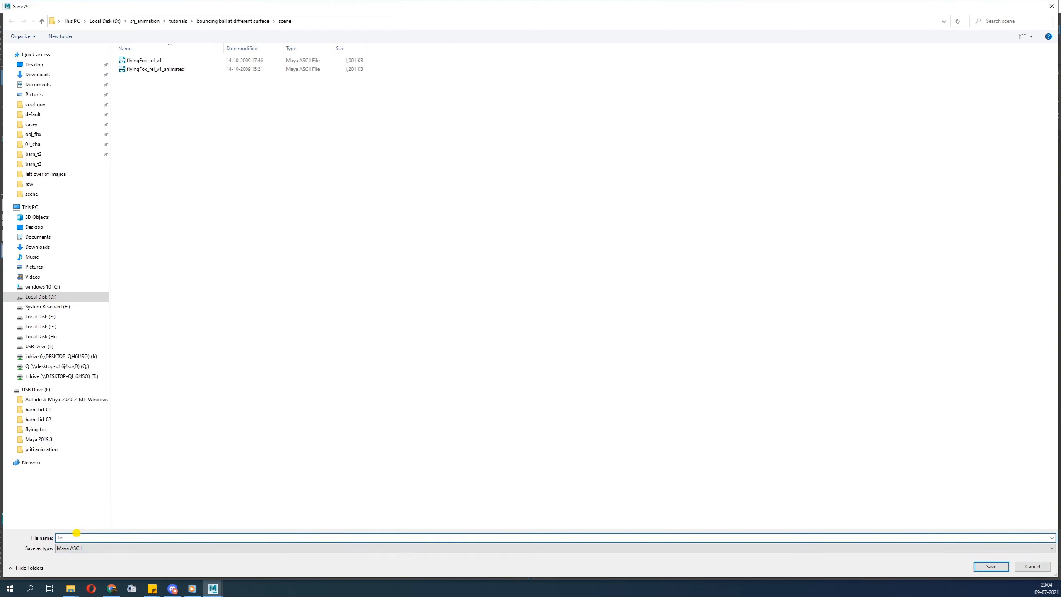
pyautogui.click(991, 567)
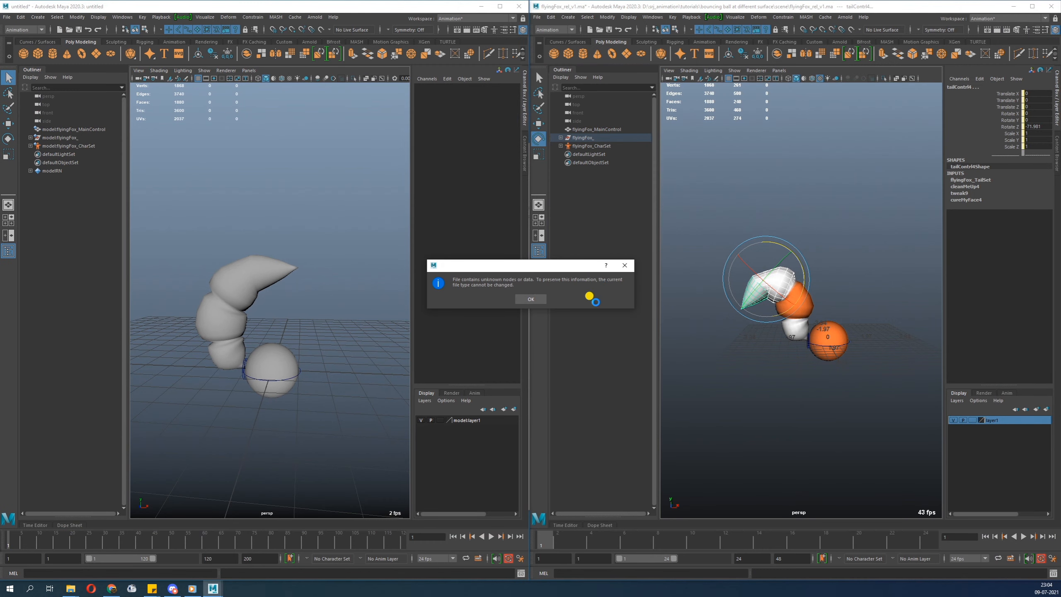
pyautogui.click(530, 299)
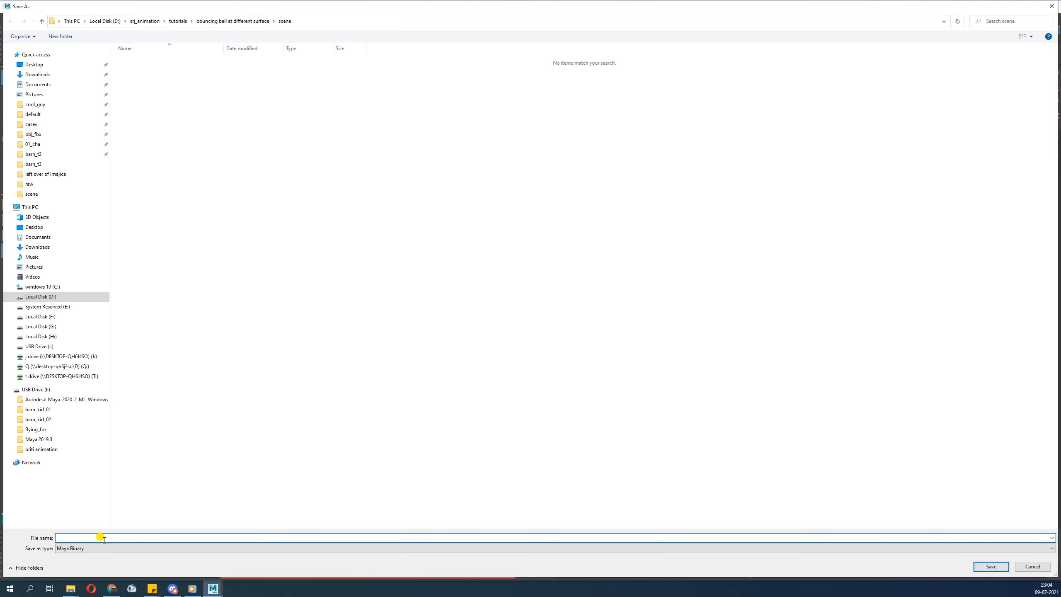
pyautogui.write('test')
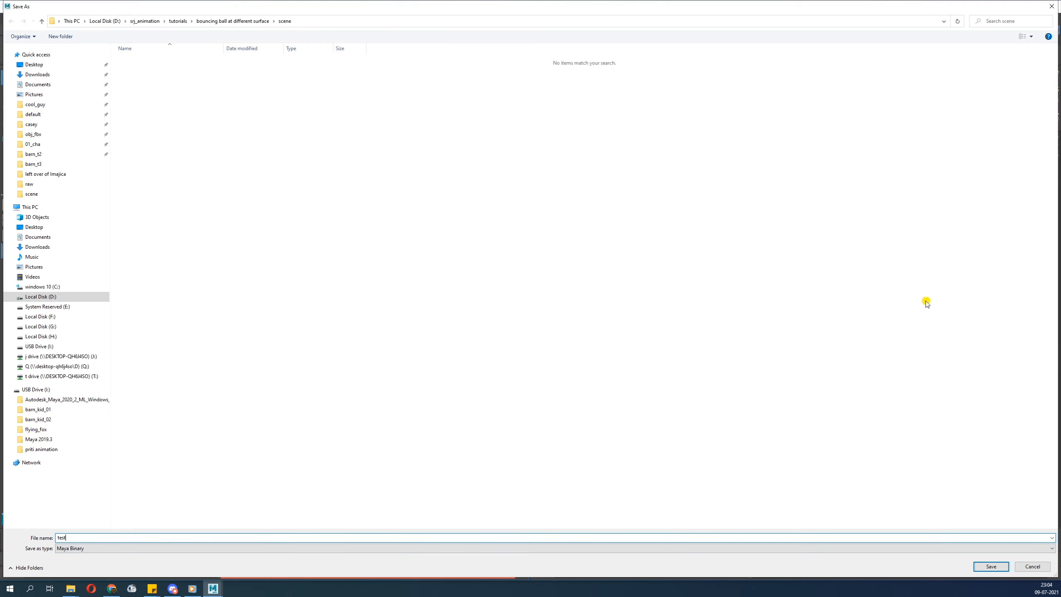
pyautogui.click(990, 566)
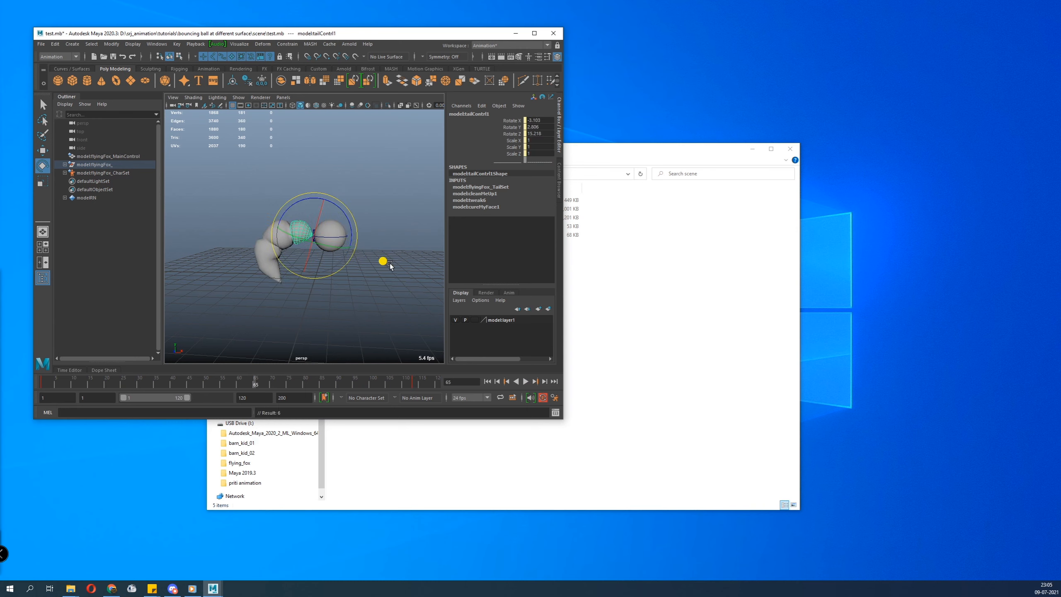
# Clear the selection and start Create Reference to bring up the reference file browser.
pyautogui.click(515, 382)
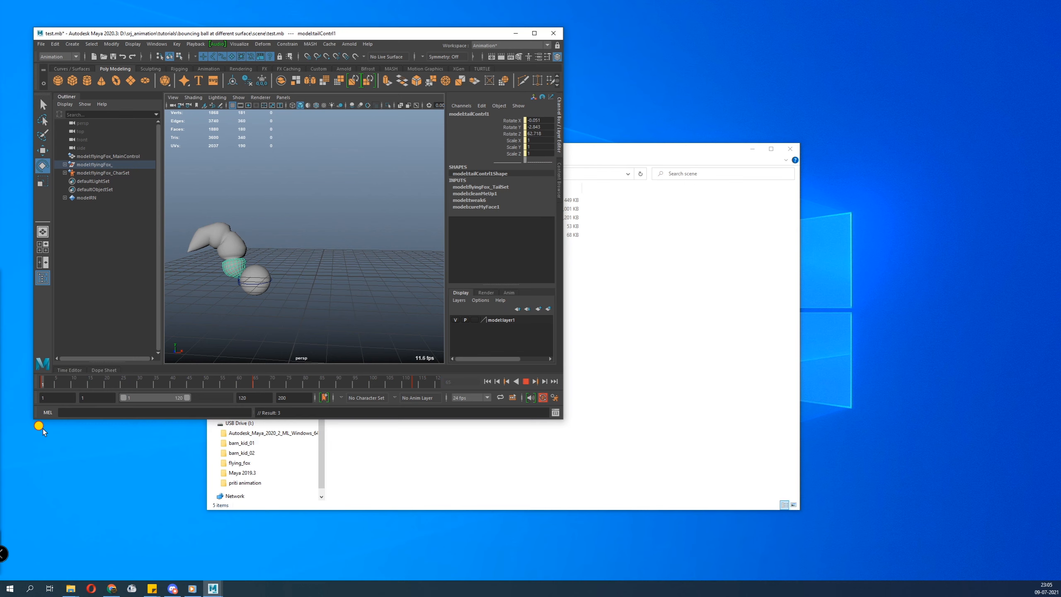
pyautogui.click(304, 166)
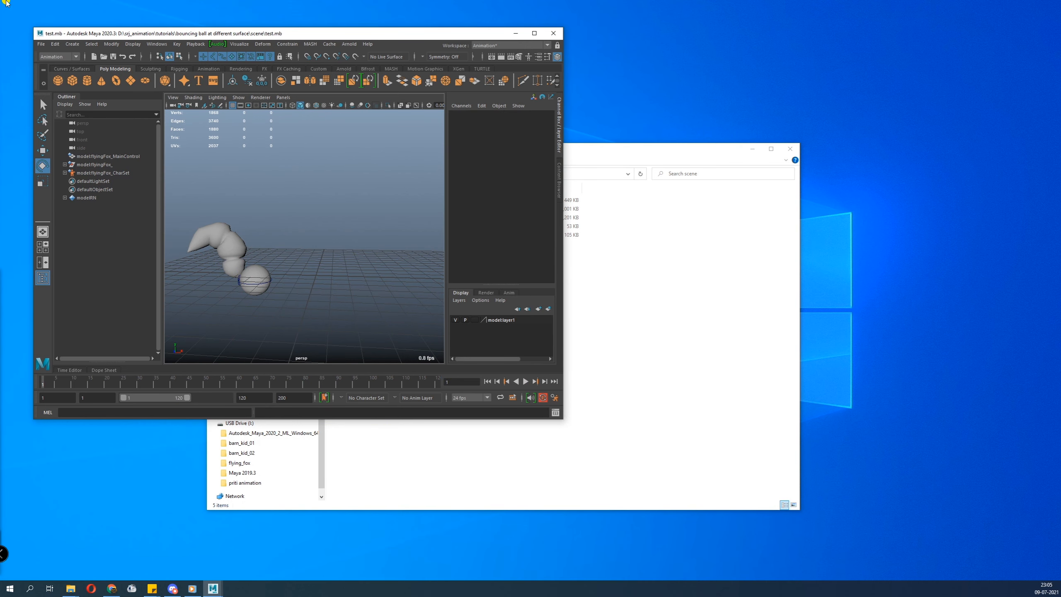
pyautogui.click(63, 50)
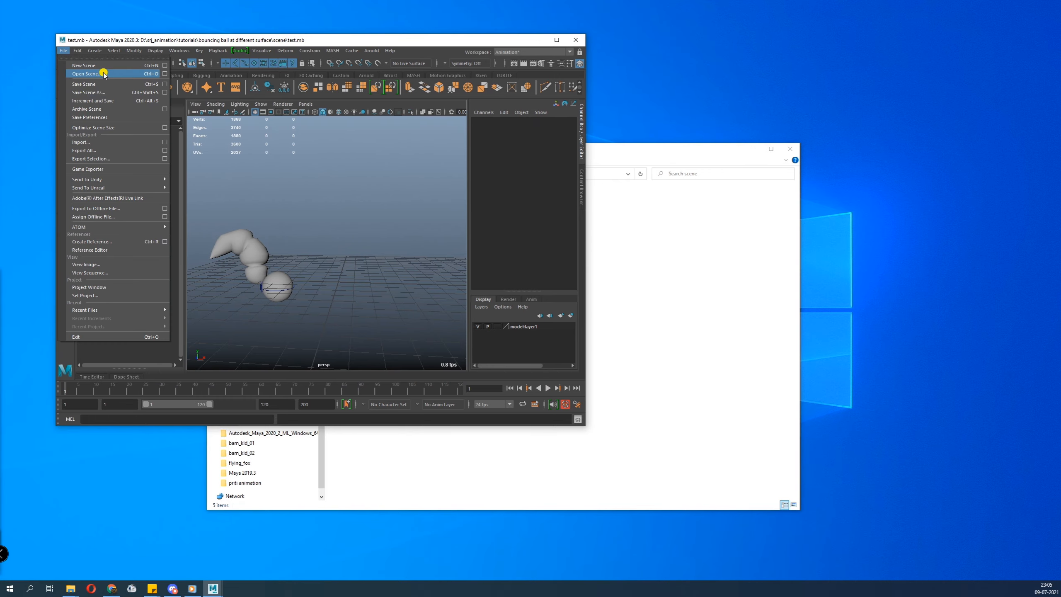
pyautogui.click(84, 73)
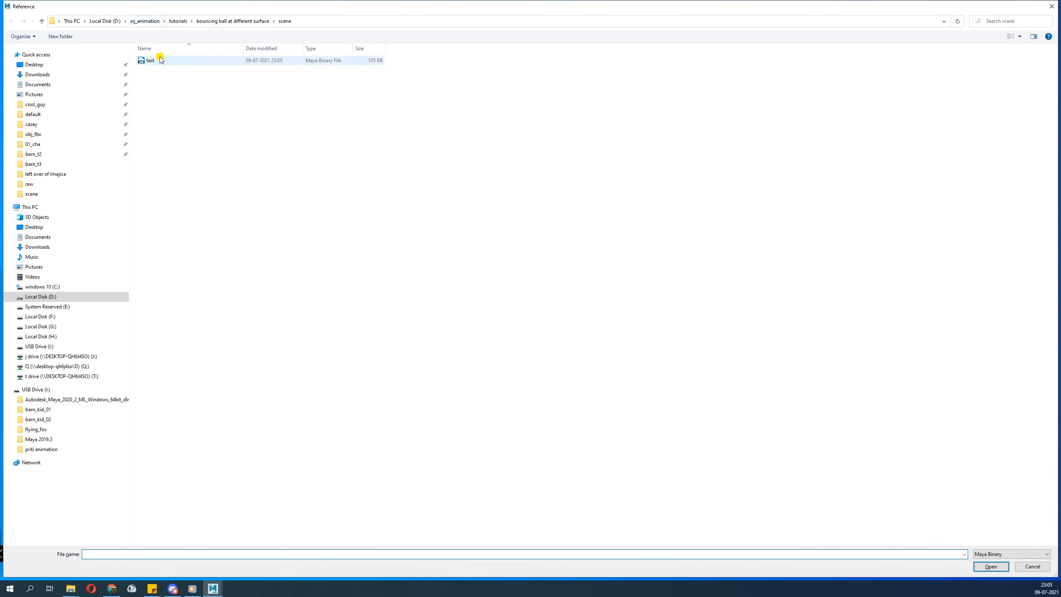
# Reference flyingFox_rel_v1 from the Maya Scenes list into the new scene.
pyautogui.click(1037, 553)
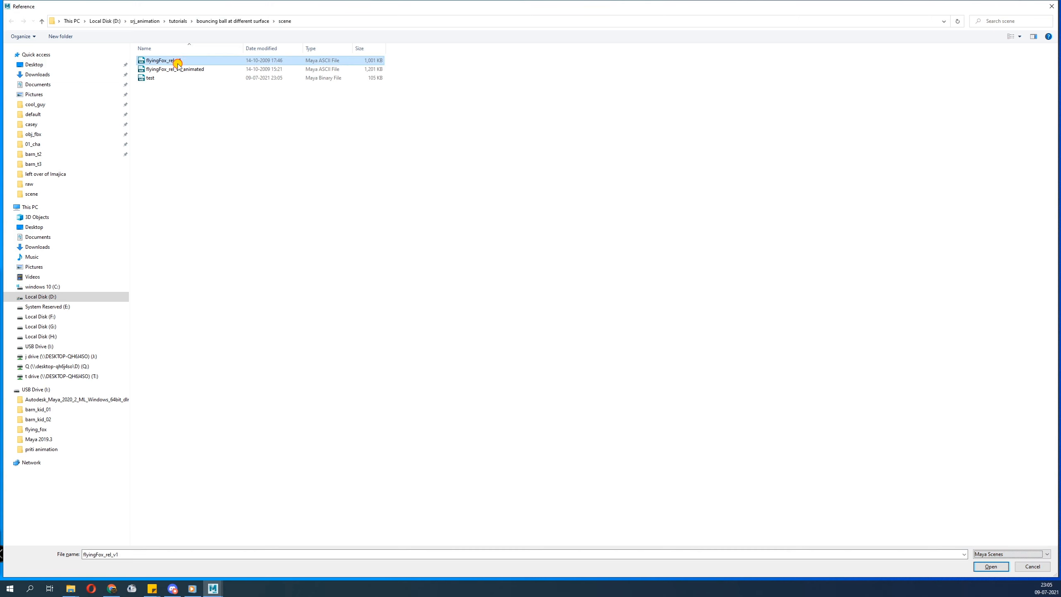
pyautogui.click(990, 566)
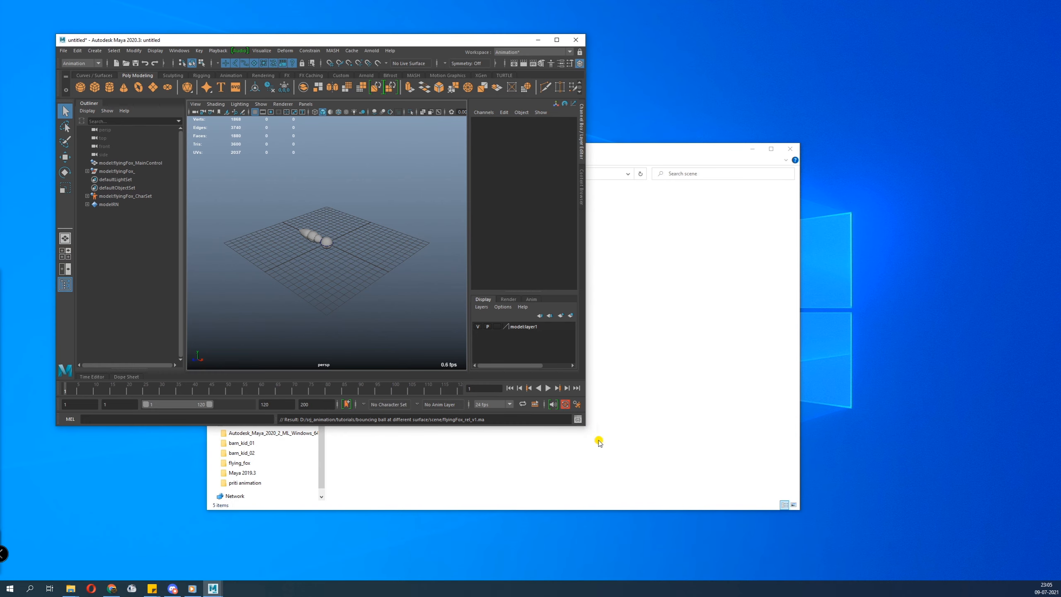
# Select the referenced rig's main control, then bring the directly opened flyingFox_rel_v1 window forward.
pyautogui.click(557, 39)
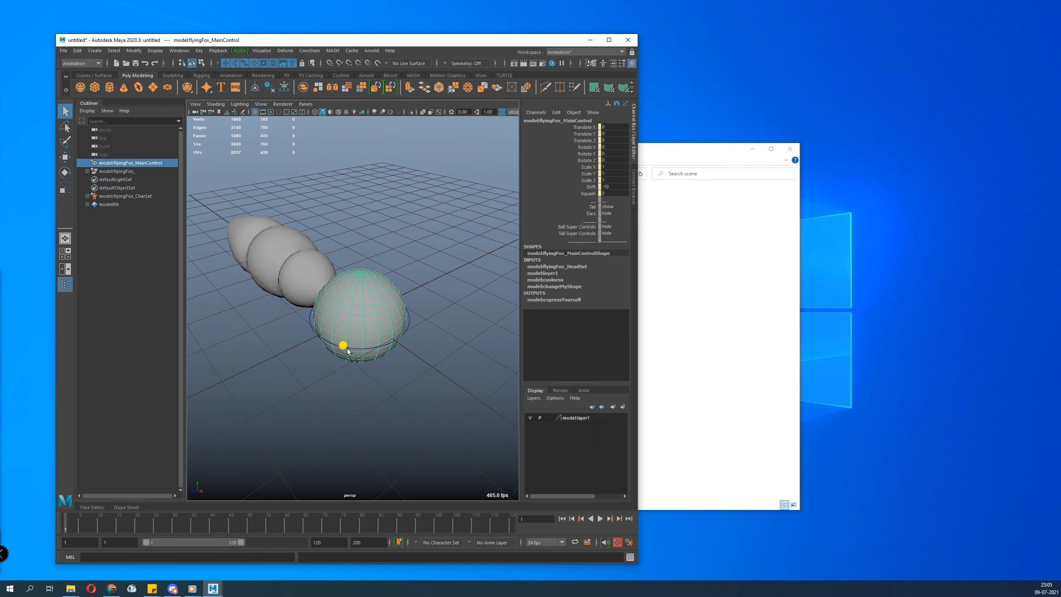
pyautogui.moveTo(856, 22)
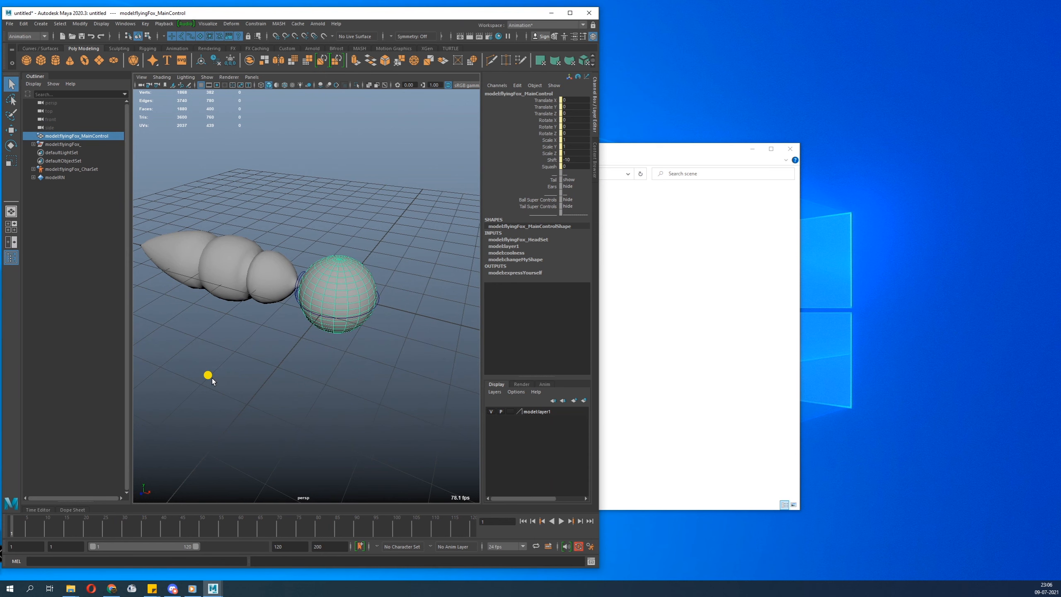
pyautogui.moveTo(341, 242)
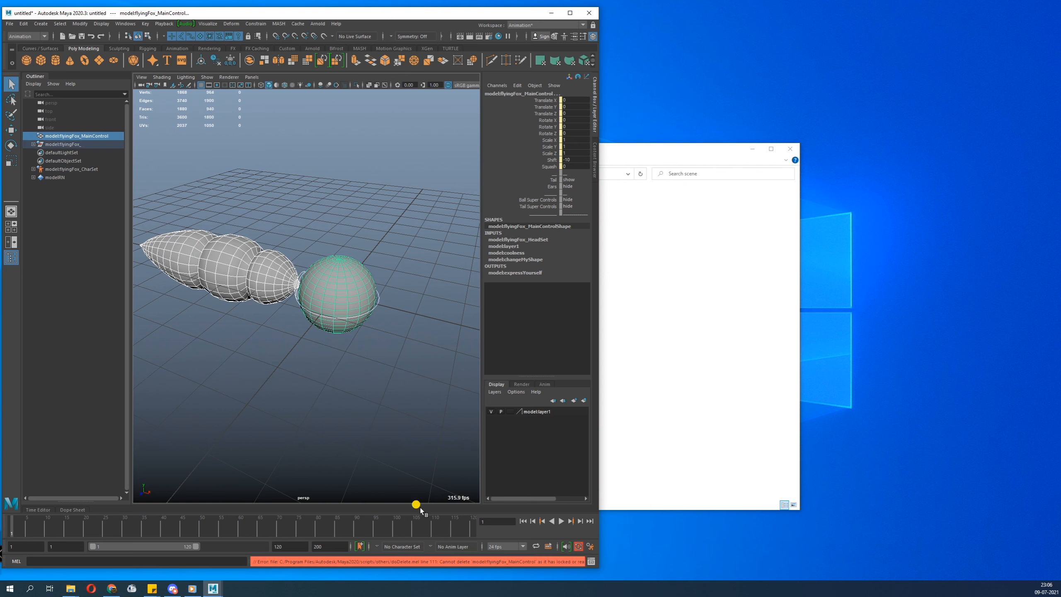
pyautogui.moveTo(470, 569)
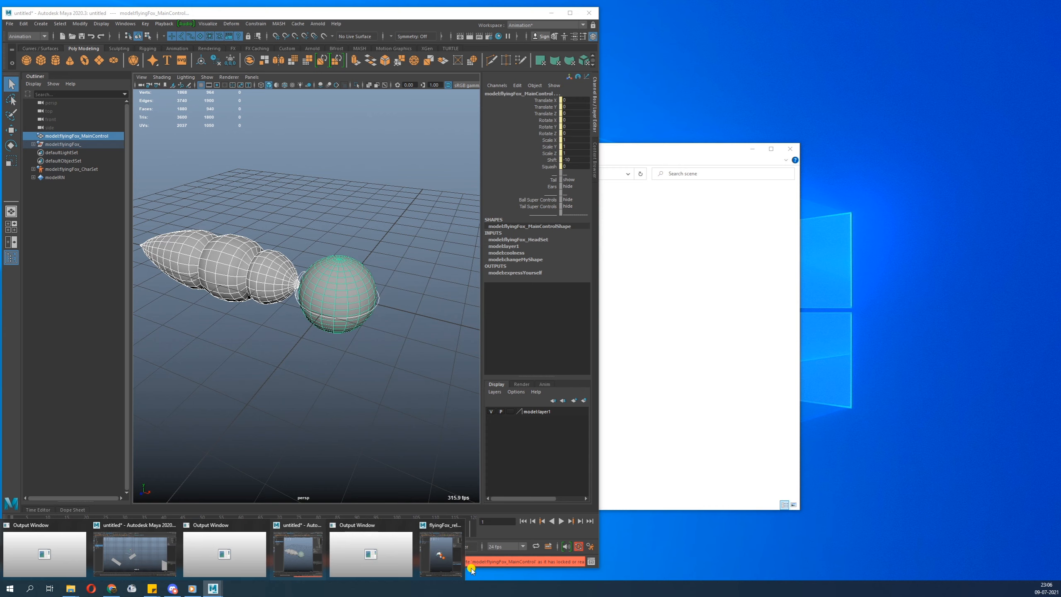
pyautogui.click(441, 555)
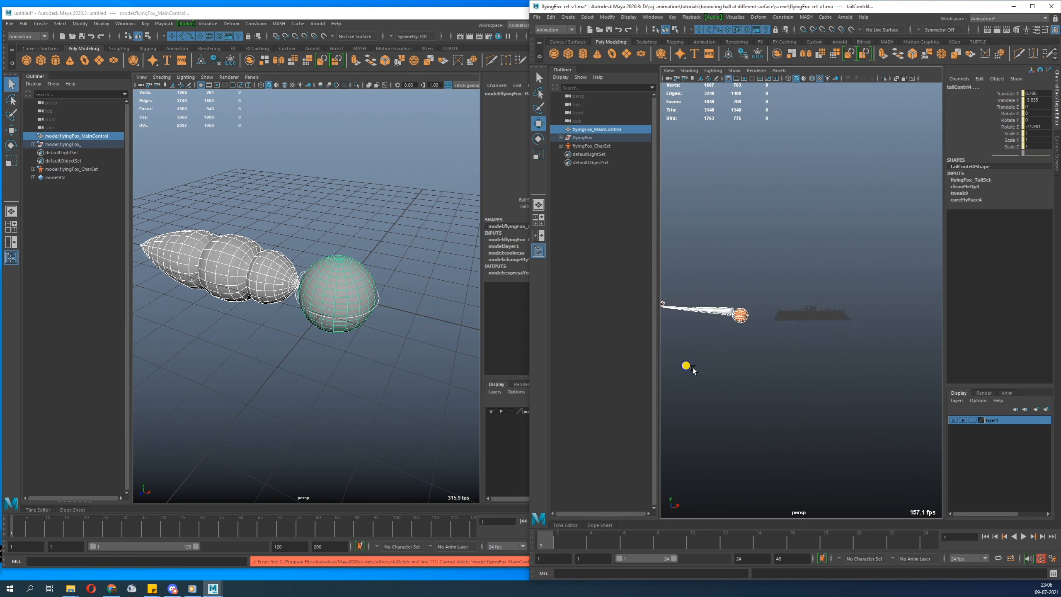
# Maximize the directly opened flyingFox_rel_v1 Maya window.
pyautogui.click(587, 129)
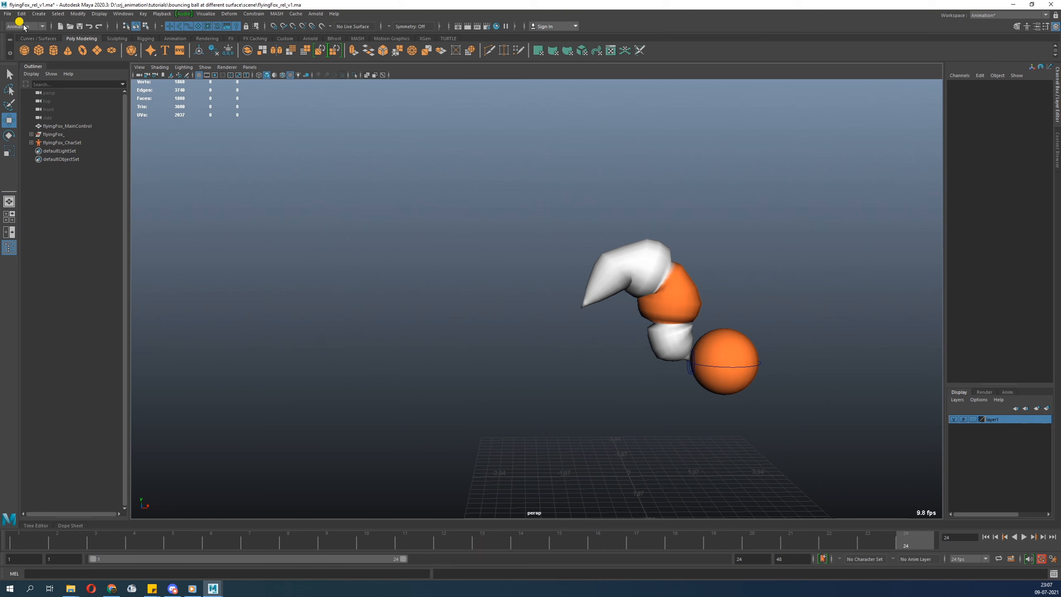
# Reopen flyingFox_rel_v1 from the scene folder, choosing Don't Save for the current scene.
pyautogui.click(7, 13)
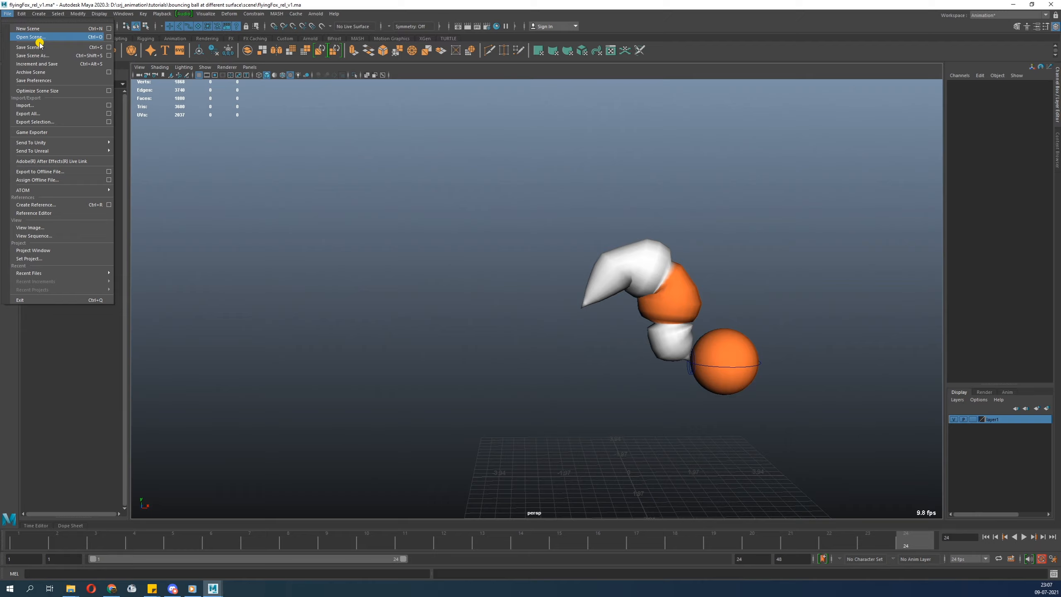
pyautogui.click(28, 37)
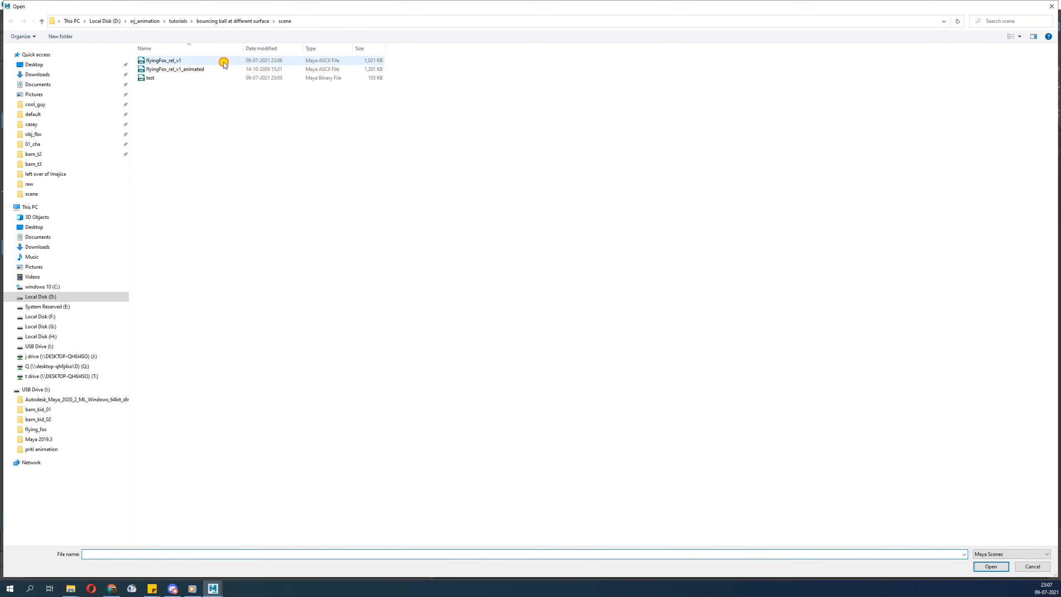
pyautogui.doubleClick(162, 61)
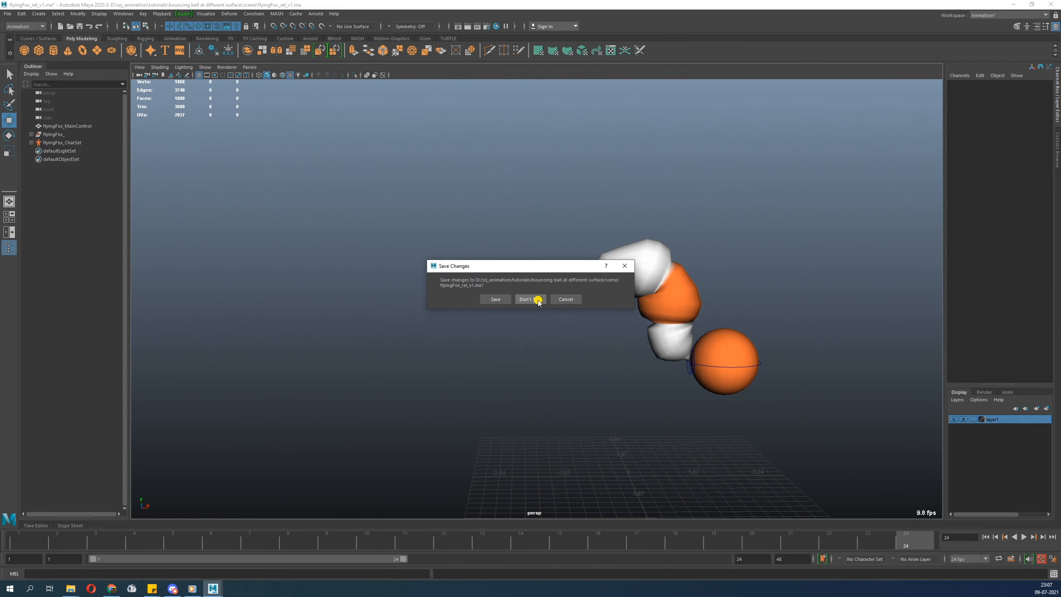
pyautogui.click(526, 300)
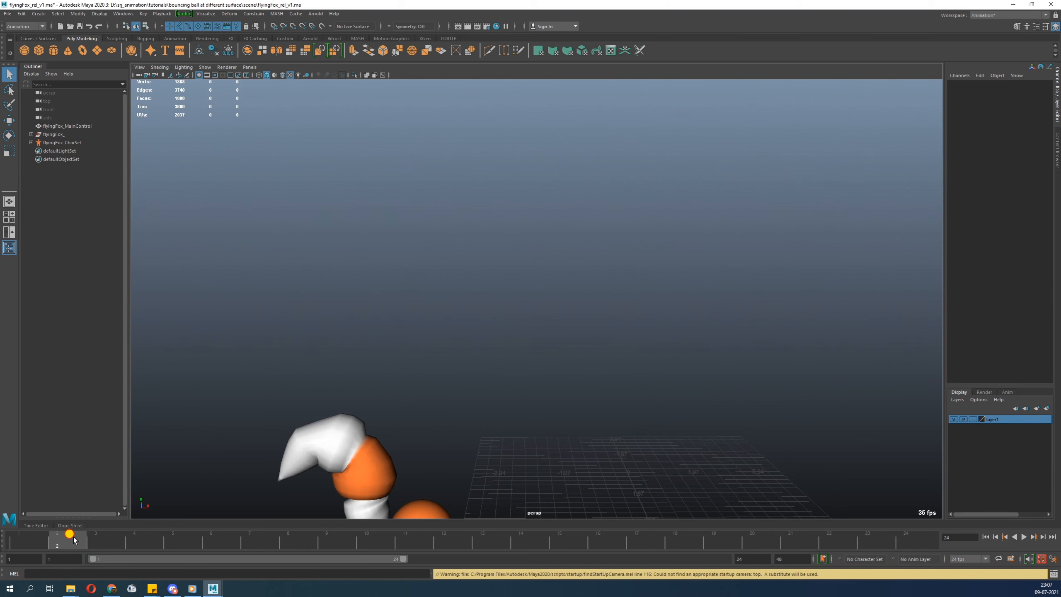